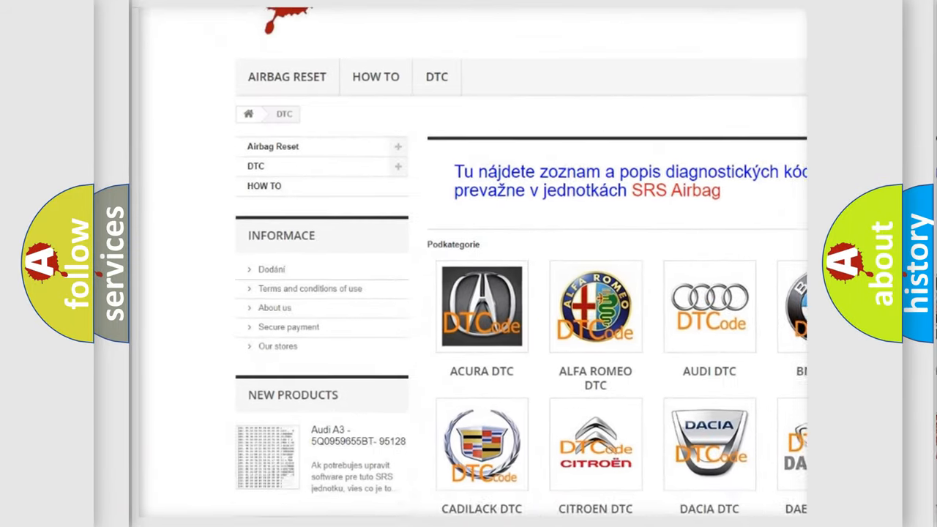
pyautogui.scroll(-3)
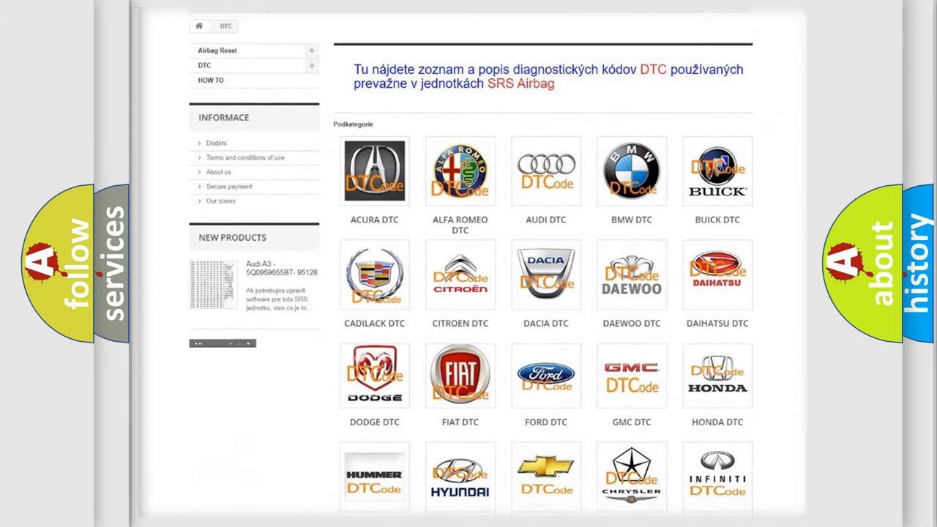
pyautogui.scroll(-3)
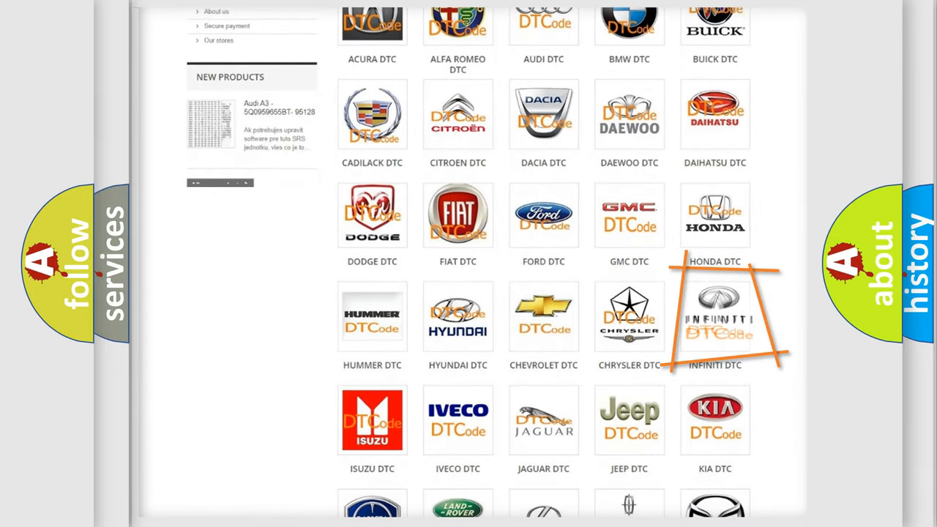